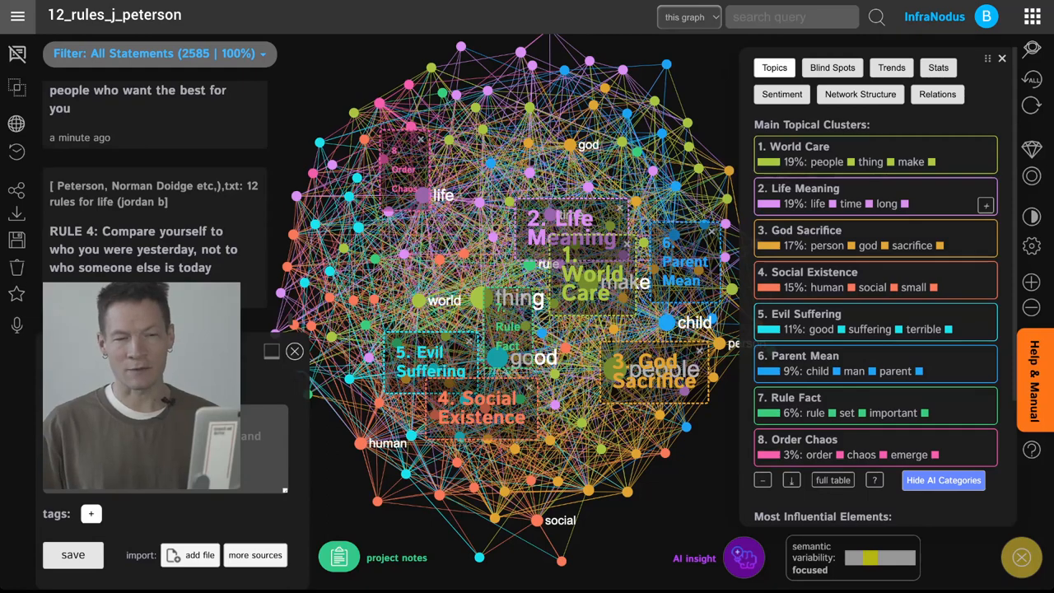
Select the 'death' node so statements containing death and attention remain.
left_click(985, 204)
type("death attention")
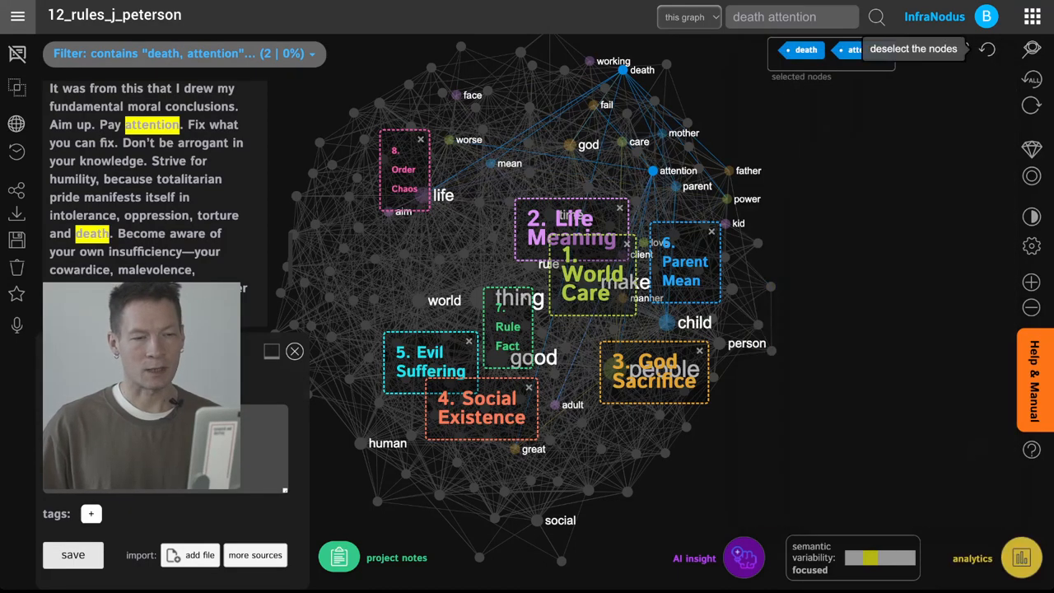
Deselect the nodes and show the Blind Spots gap between Social Existence and God Sacrifice.
left_click(913, 49)
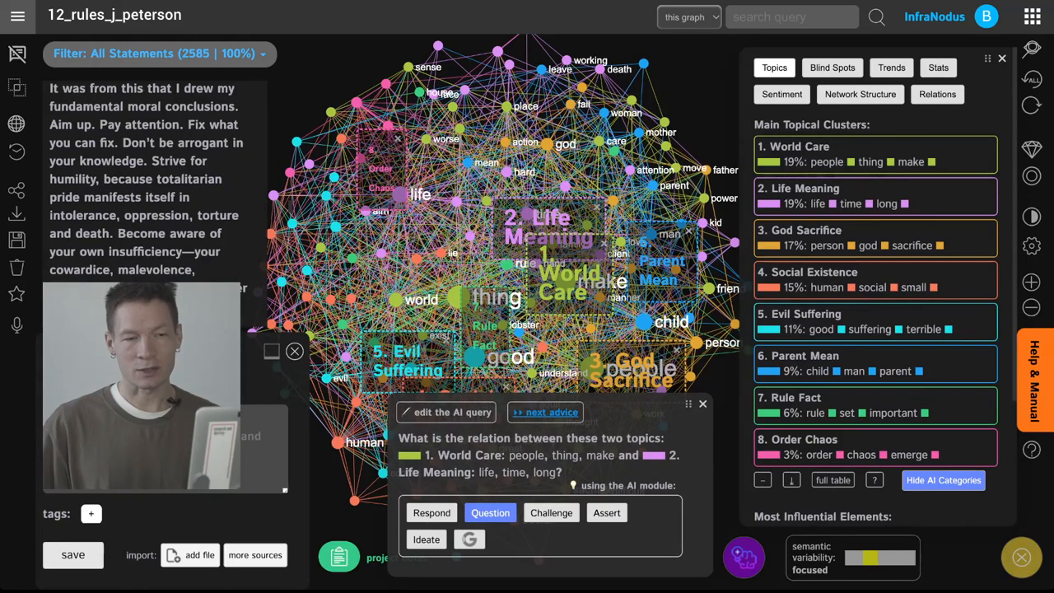
left_click(832, 94)
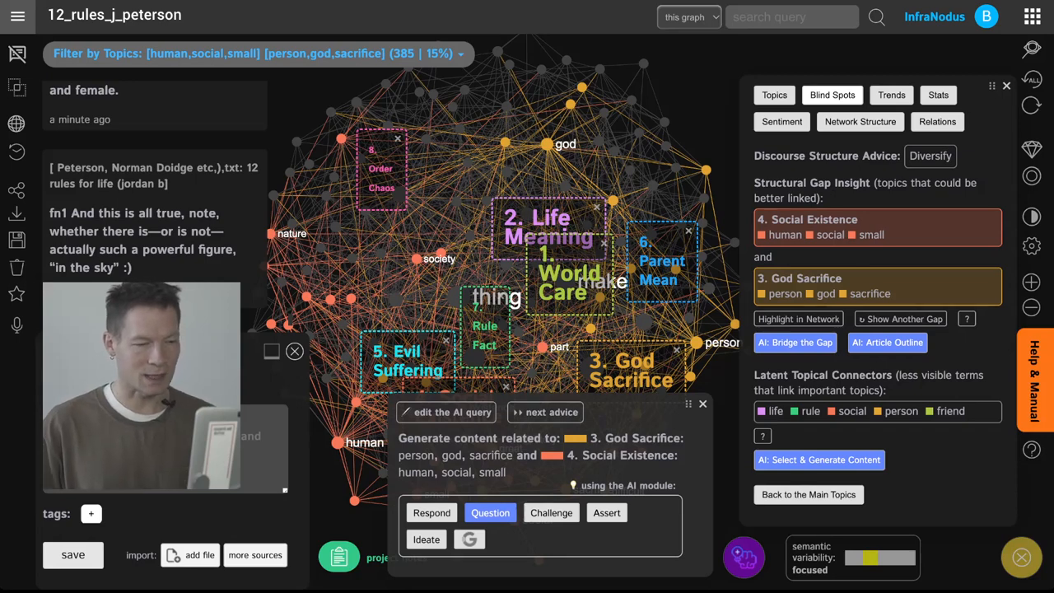
Run the Respond AI module to bridge God Sacrifice and Social Existence with GPT-3 text.
left_click(431, 512)
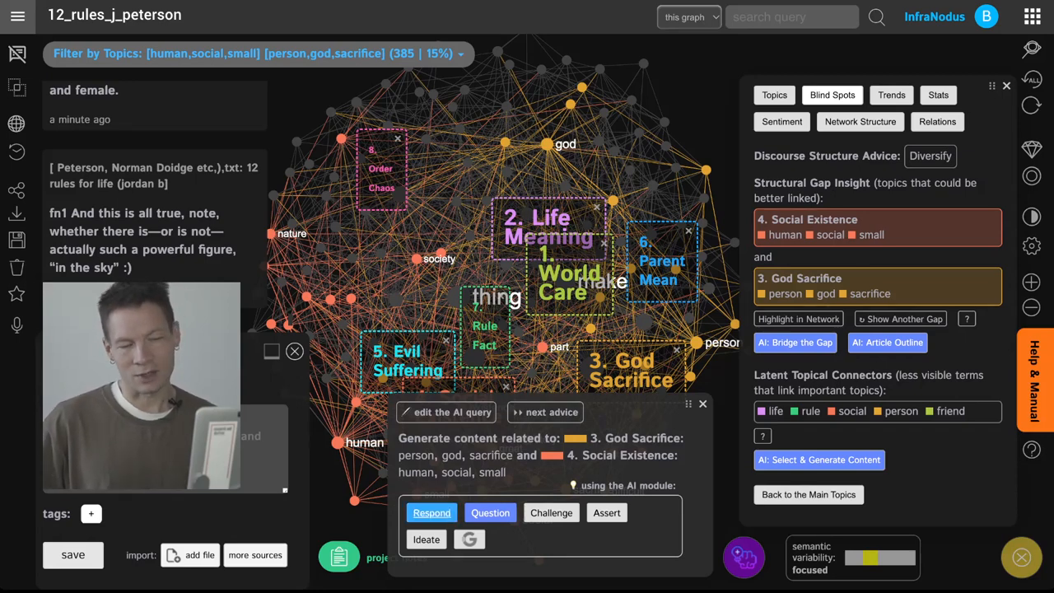
left_click(550, 512)
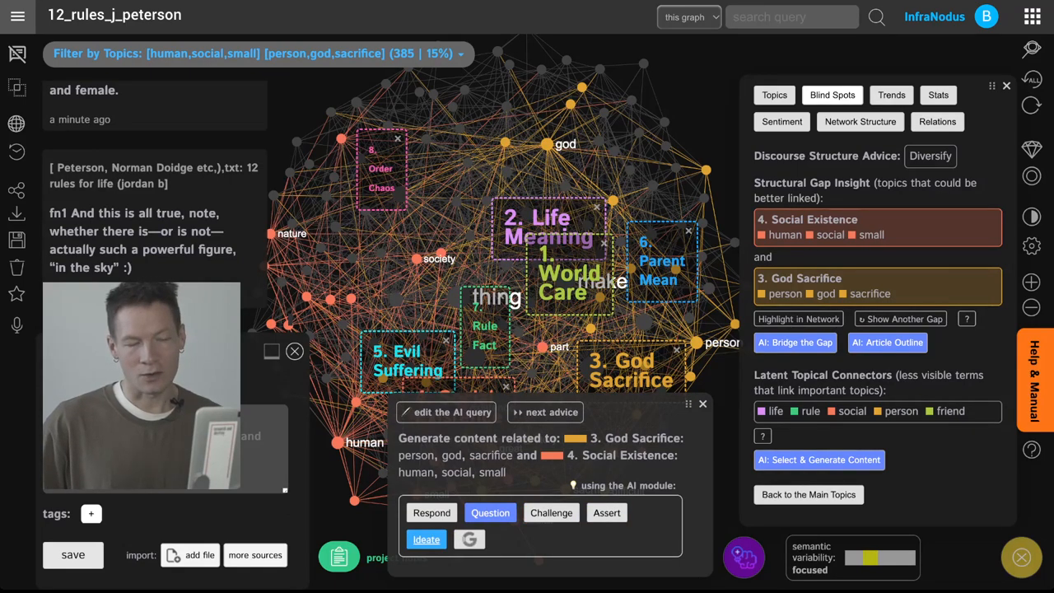
left_click(432, 513)
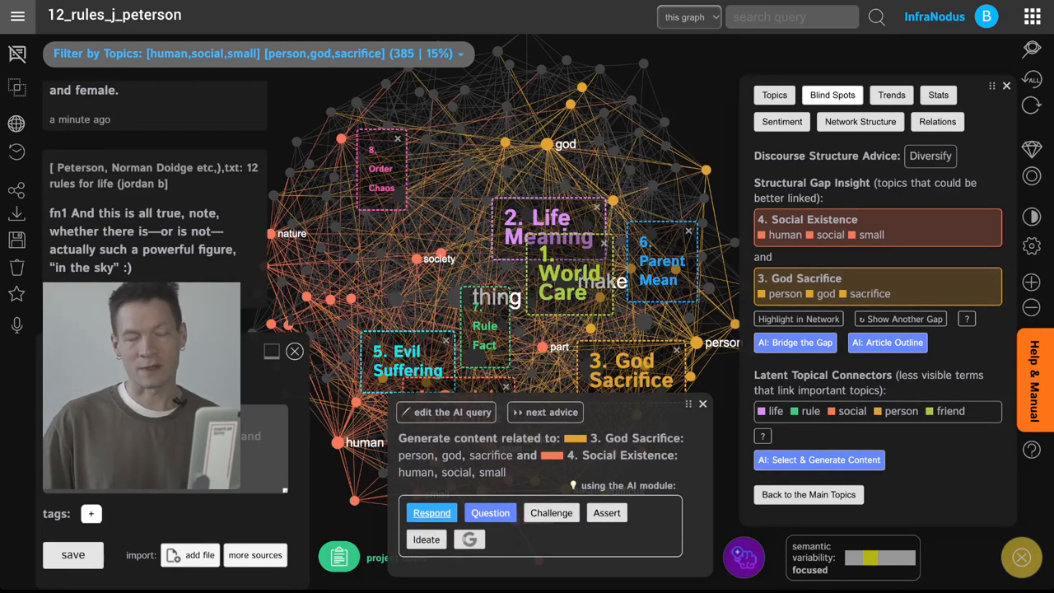
left_click(431, 512)
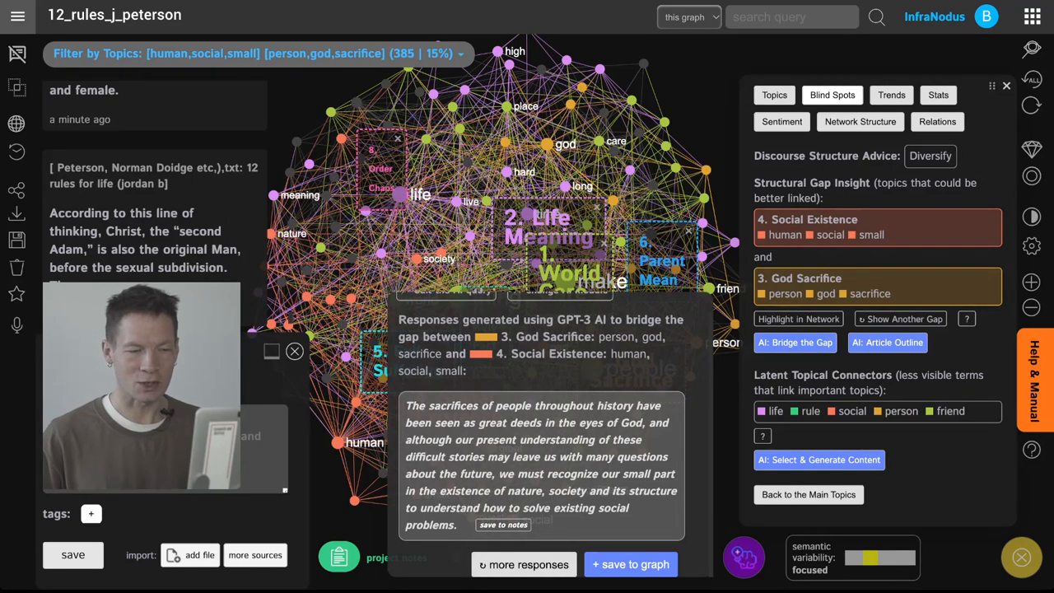
Request one more GPT-3 response for the gap, then close the AI responses.
left_click(524, 563)
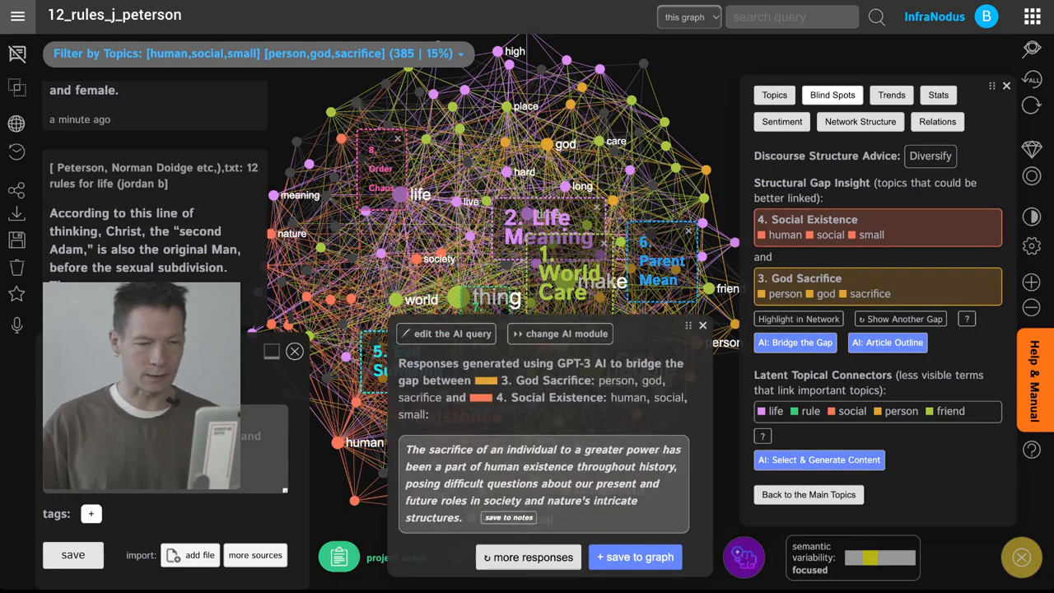
left_click(72, 554)
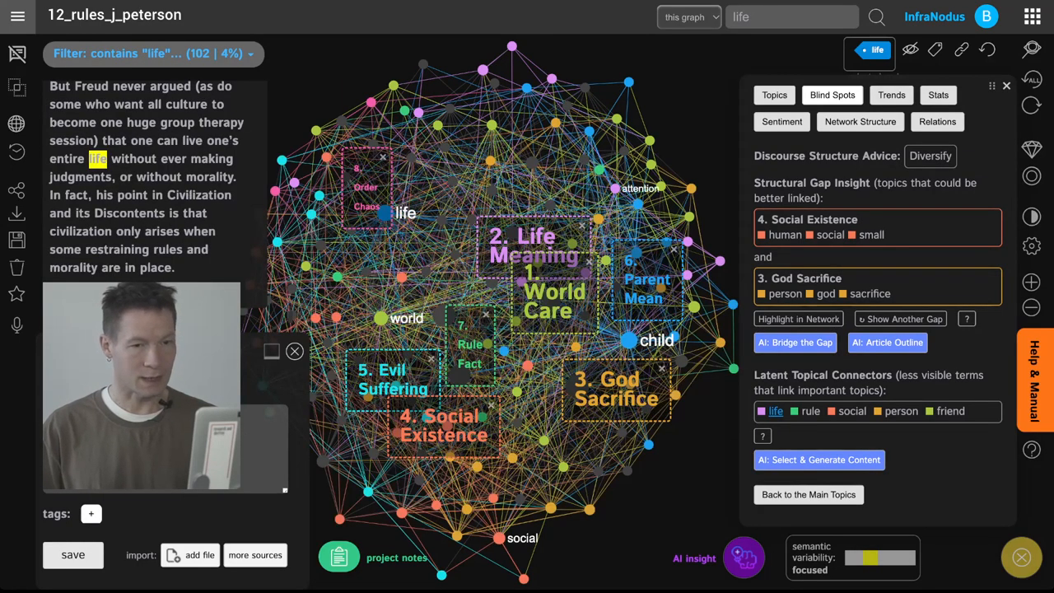
Add the chaos node to the life, people, suffering filter and view their relations.
left_click(937, 94)
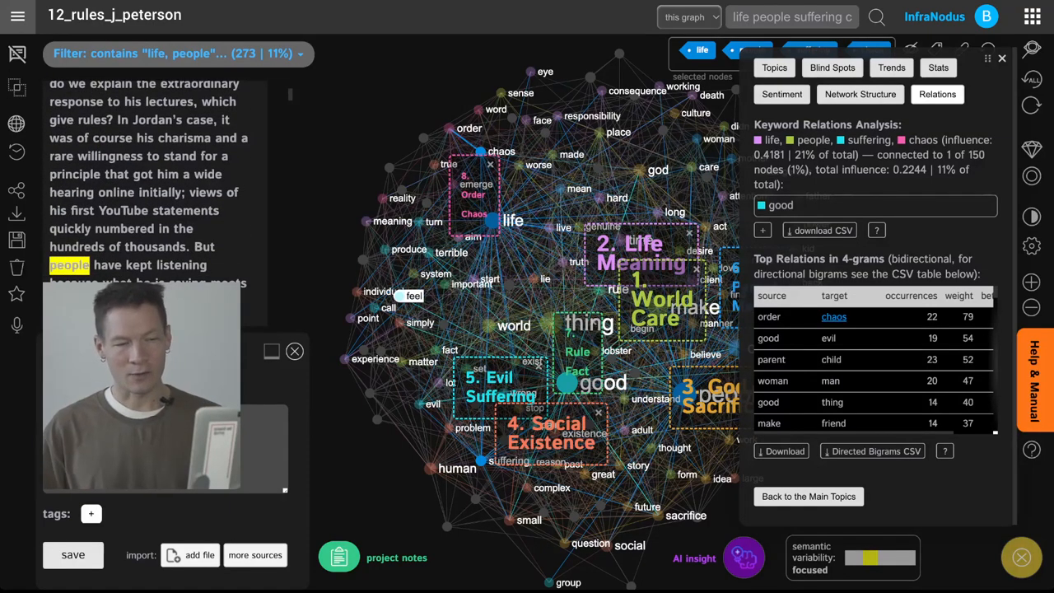
Start AI content generation for the selected nodes with assert mode chosen.
left_click(695, 558)
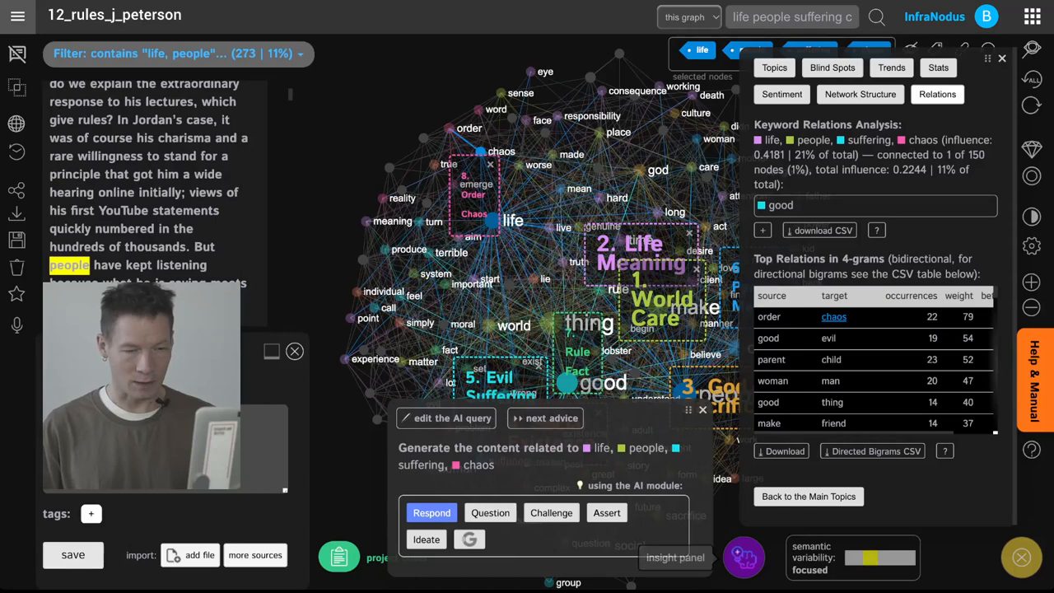
left_click(606, 512)
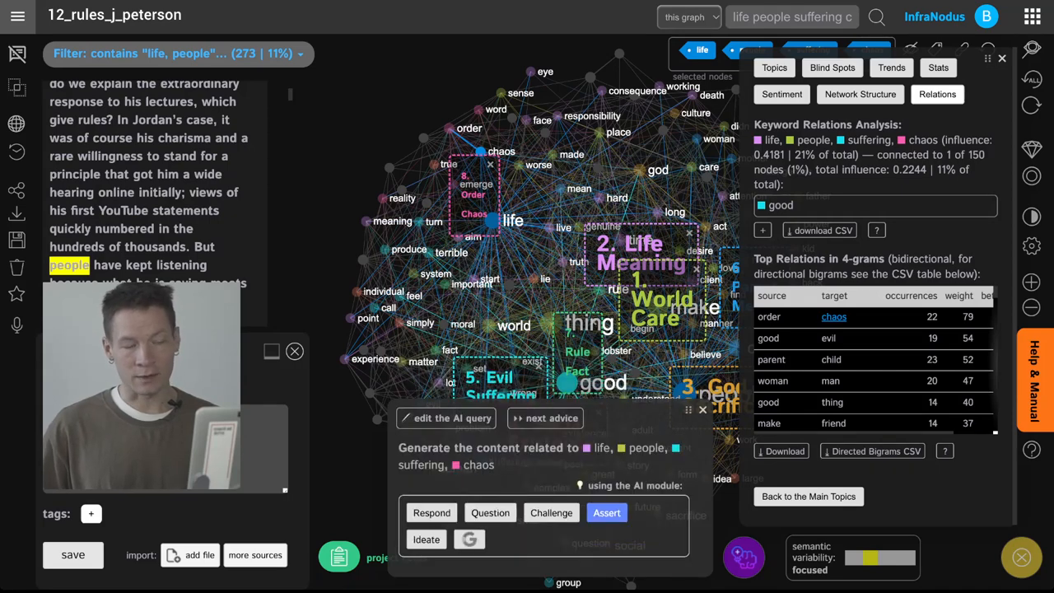
Generate GPT-3 questions on life, people, suffering and chaos, one more, then return to module choice.
left_click(491, 512)
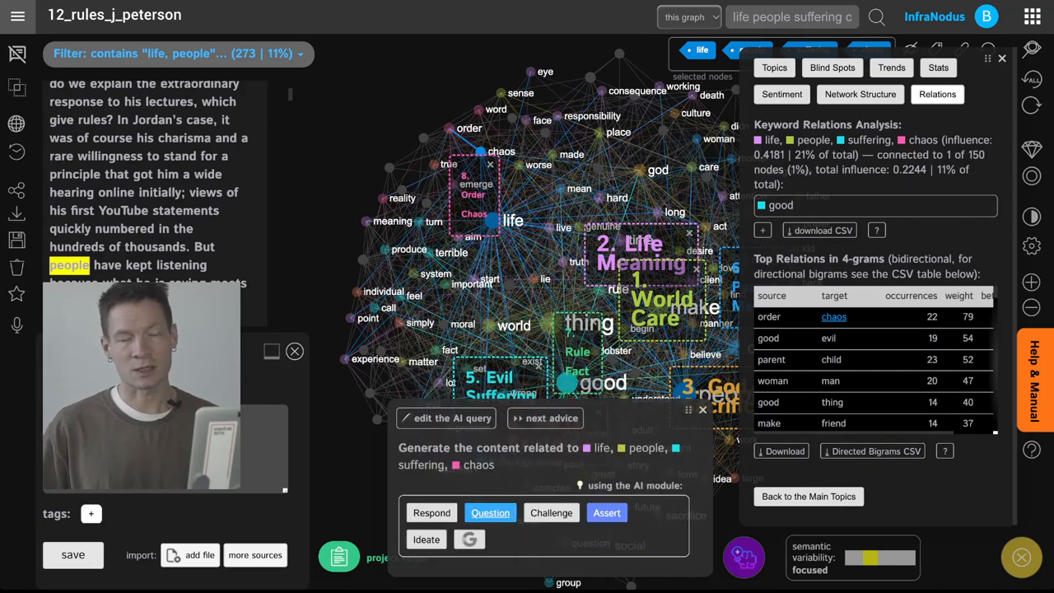
left_click(491, 512)
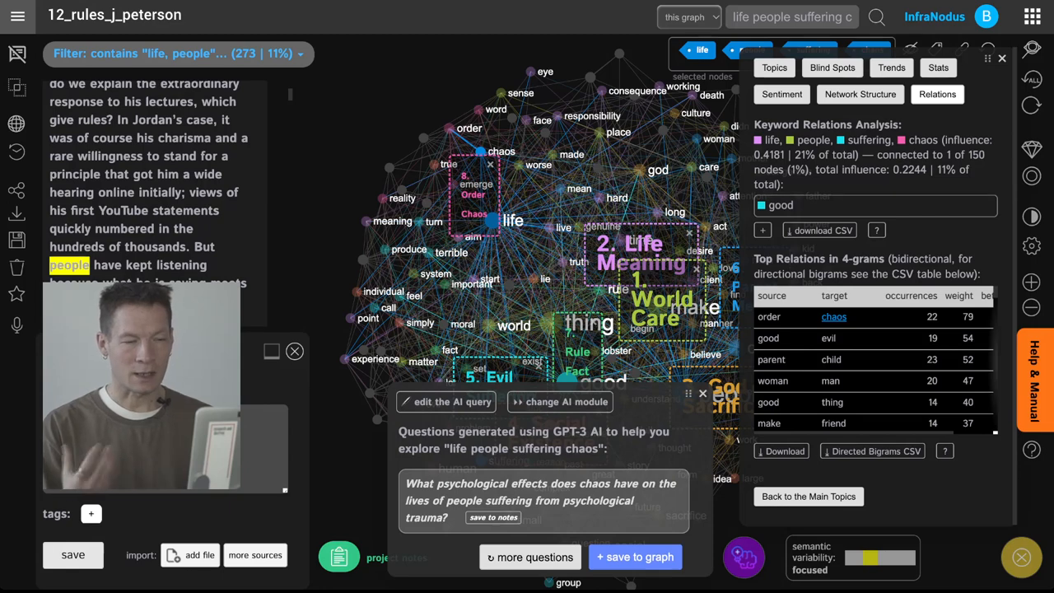
left_click(531, 557)
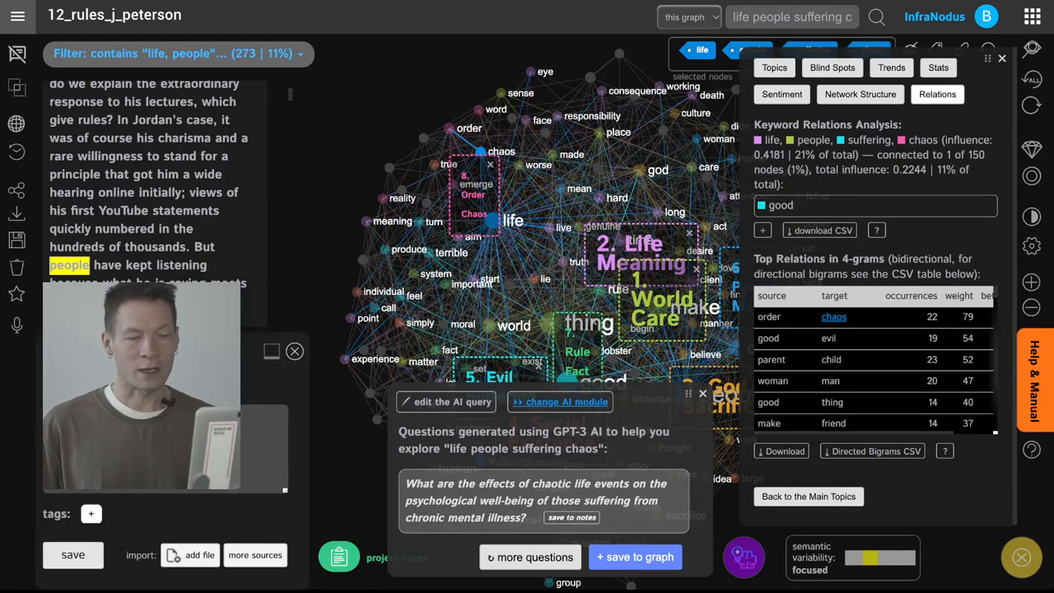
left_click(560, 402)
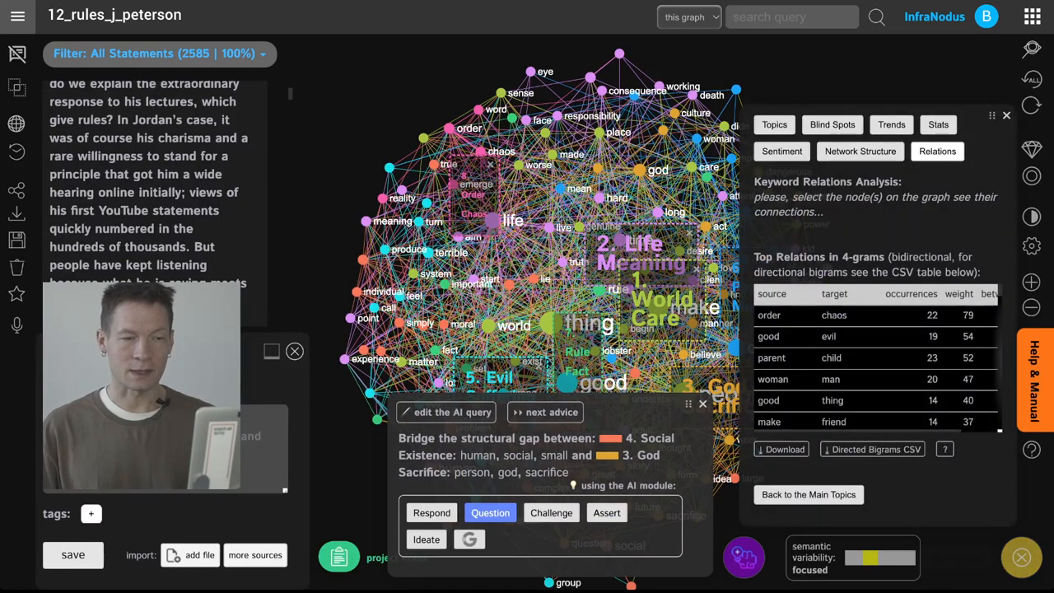
Focus on the 5. Evil Suffering topic, generate a GPT-3 challenge about it, then clear the focus.
left_click(774, 125)
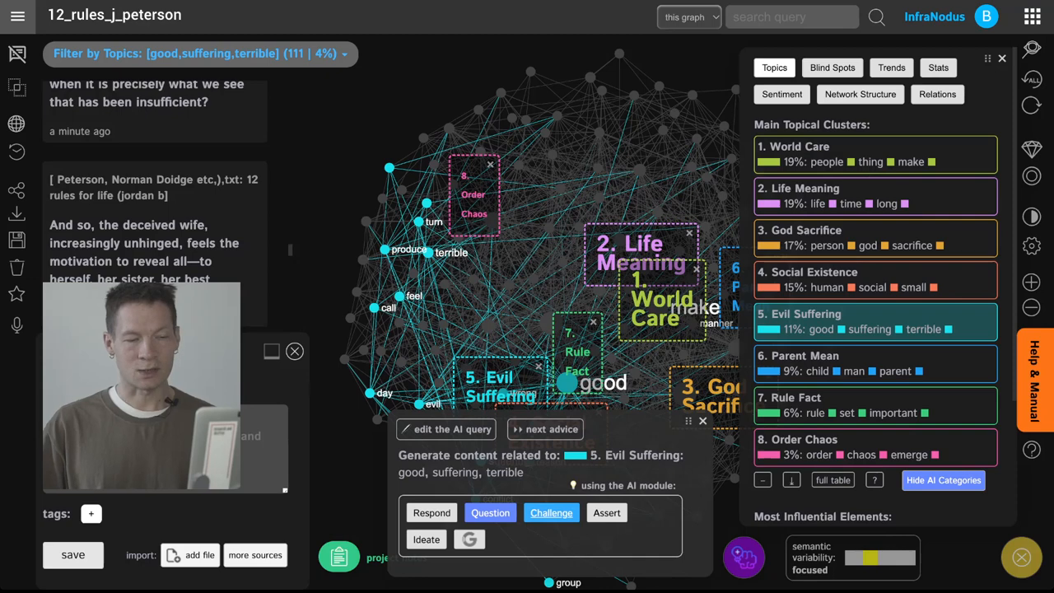
left_click(550, 512)
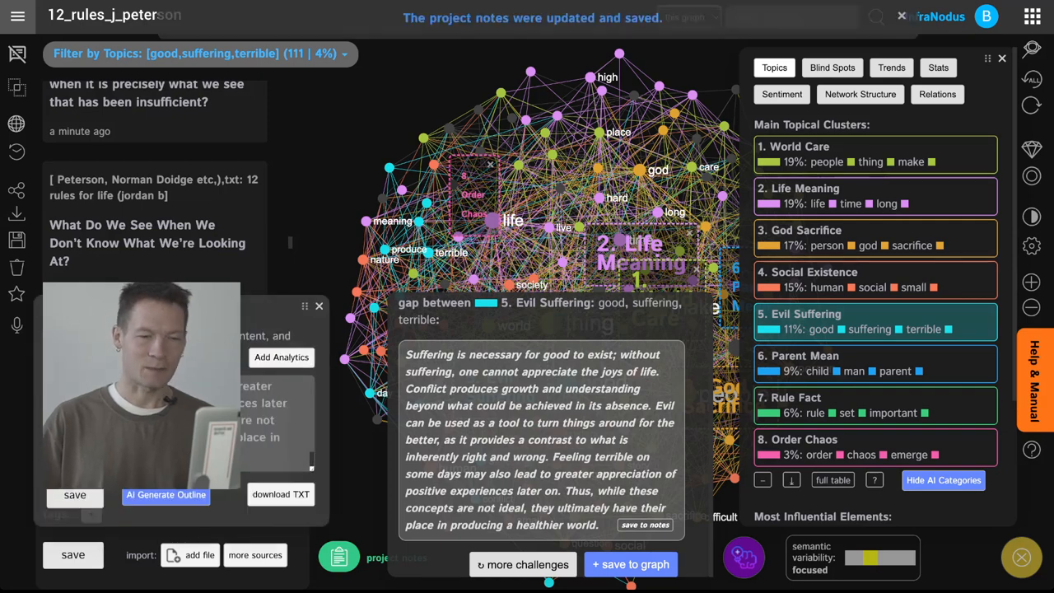
left_click(523, 563)
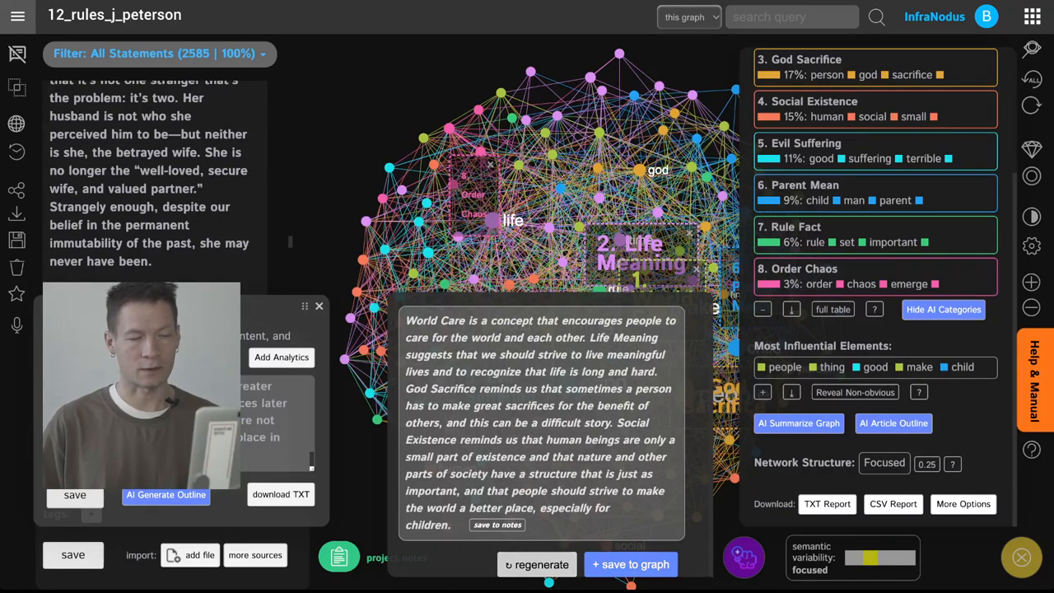
Regenerate the GPT-3 summary of the graph's main topical clusters.
left_click(537, 563)
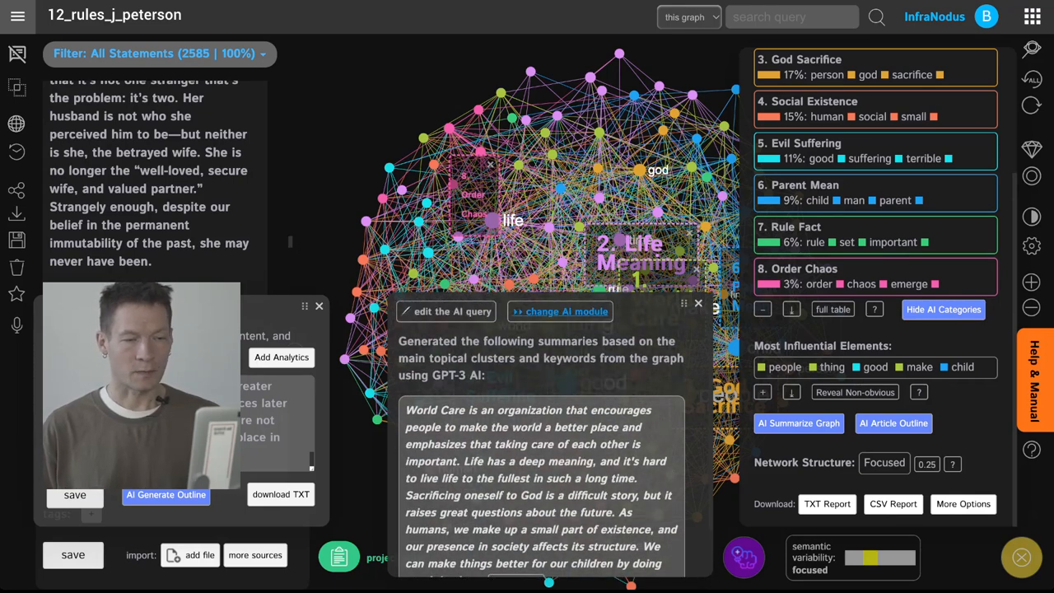
Select God Sacrifice, Social Existence and Rule Fact clusters and generate an AI Topics Outline.
left_click(560, 311)
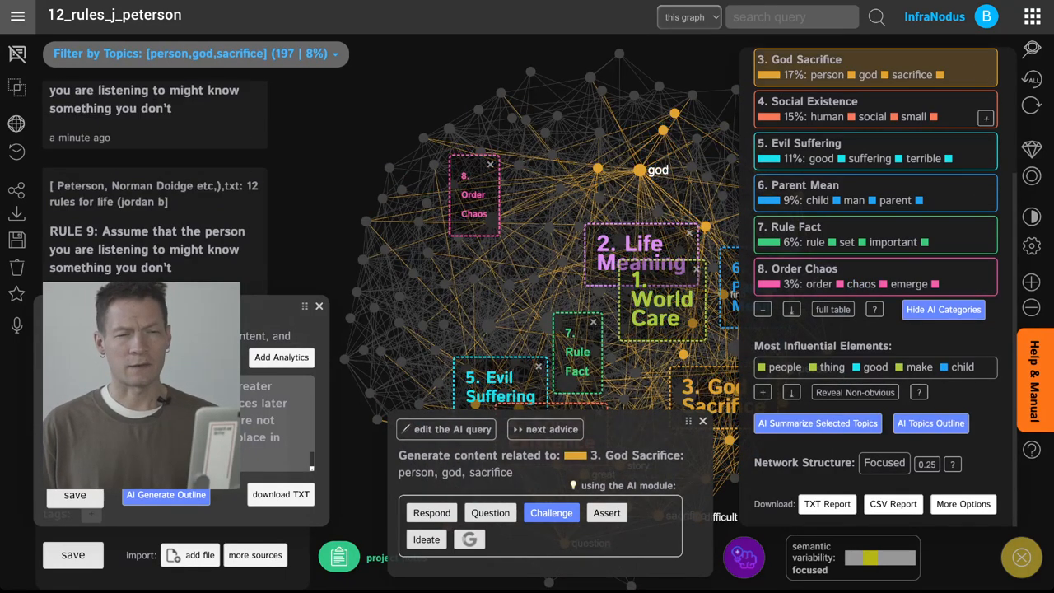
left_click(985, 115)
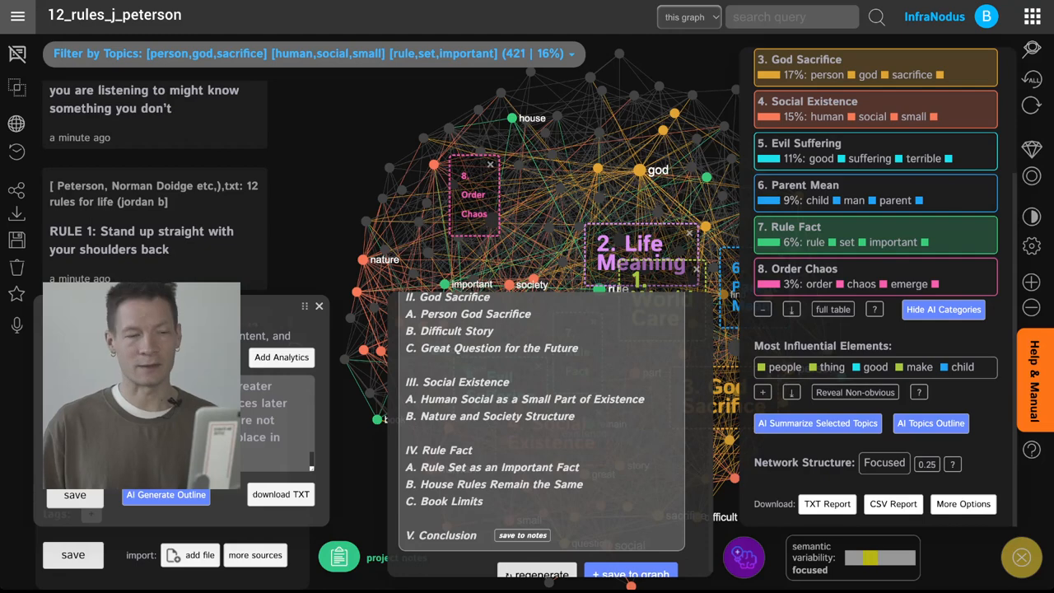
left_click(165, 494)
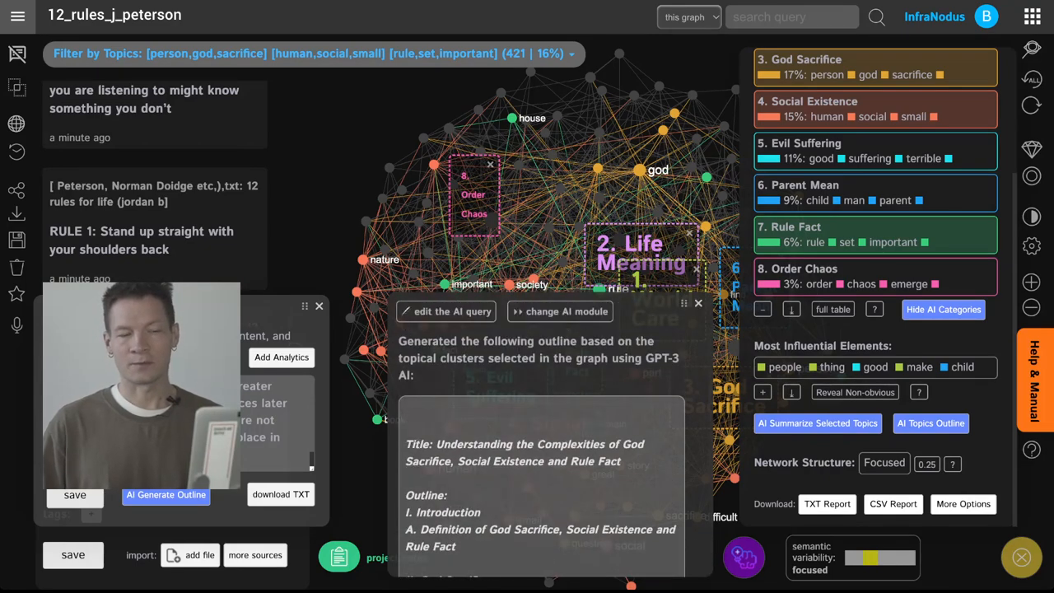